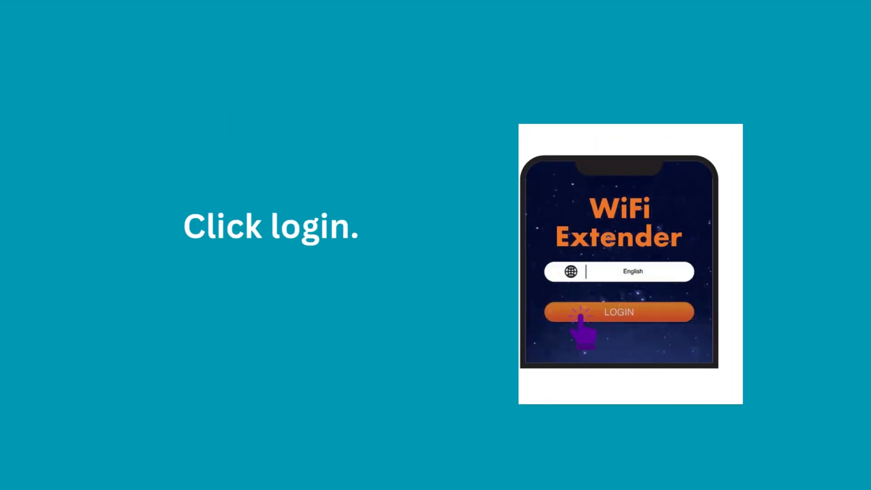
# Step: Advance from the 'Click login.' slide to the 'Wait 10 seconds.' scanning slide
pyautogui.click(618, 311)
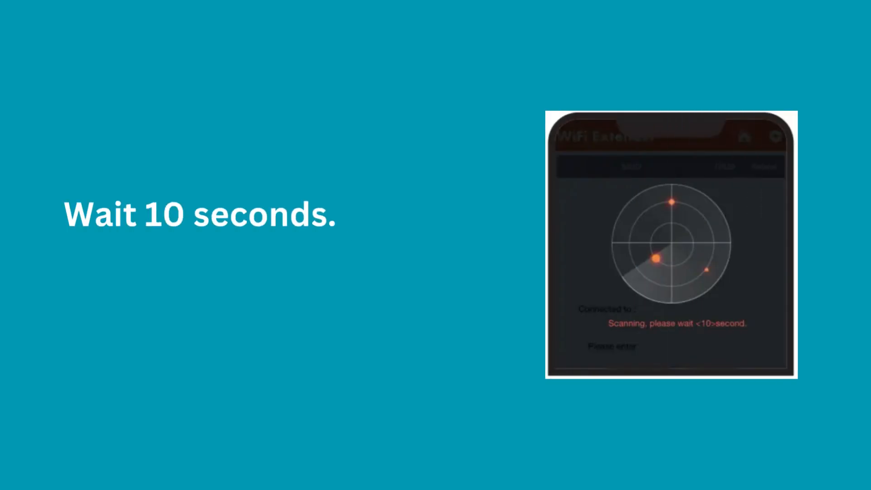